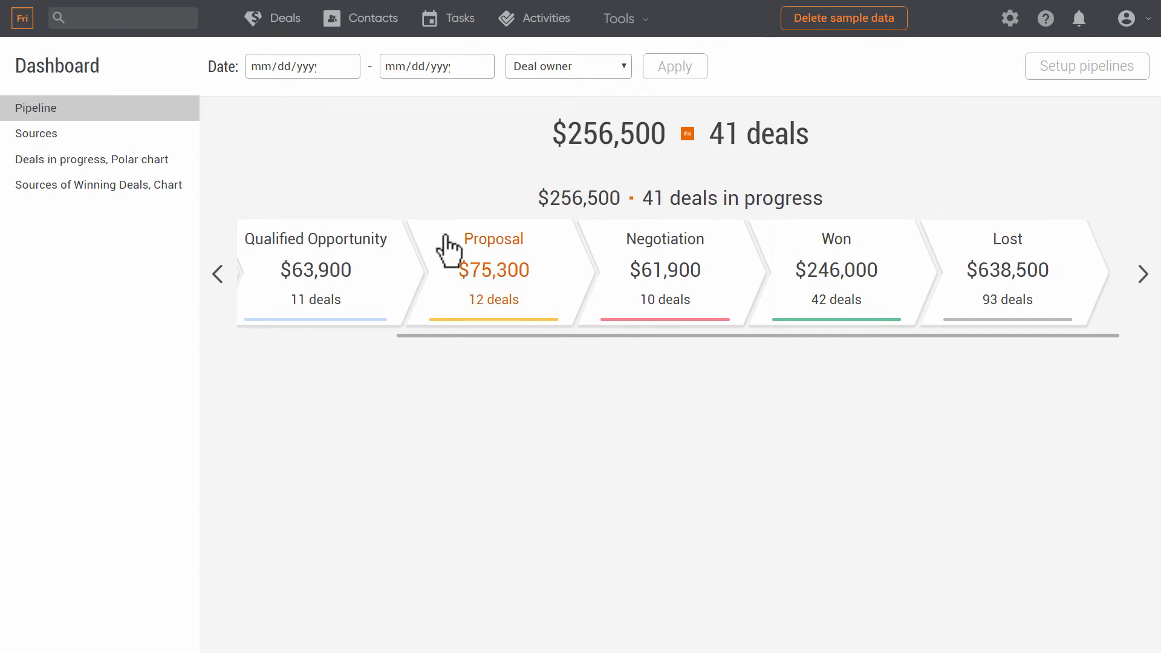
{"action": "mouse_move", "coordinate": [278, 36]}
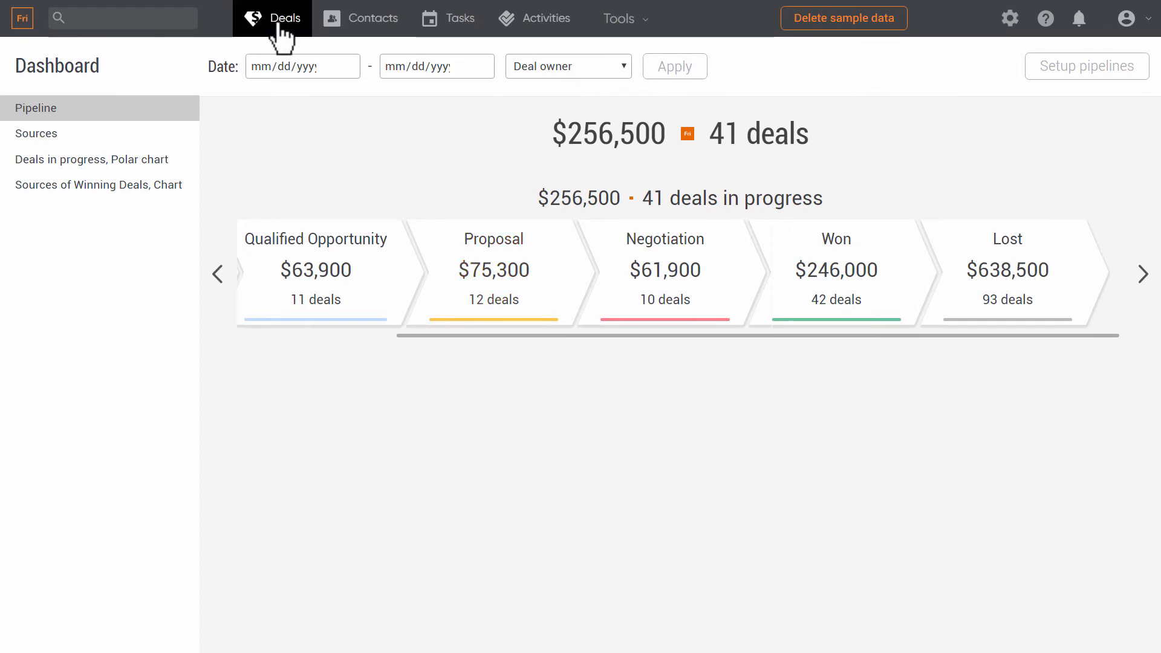
Open the In progress deals list, showing 41 deals totaling $256,500
{"action": "left_click", "coordinate": [284, 18]}
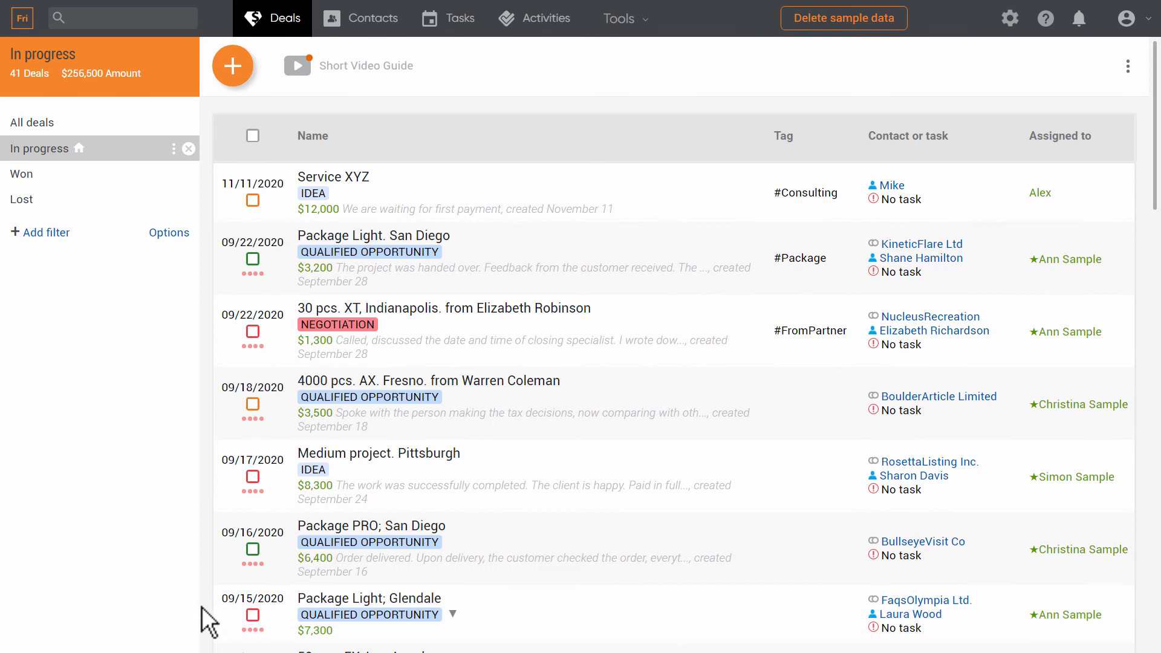
{"action": "mouse_move", "coordinate": [148, 294]}
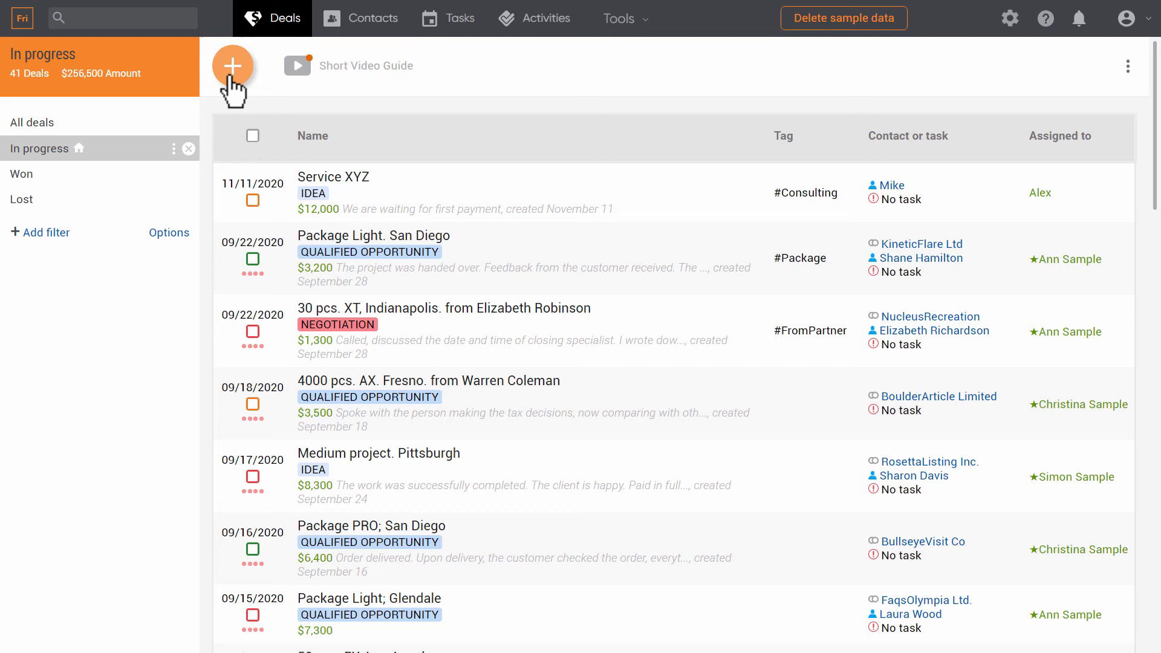
Start a new deal 'Service Project XYZ' with Medium priority and InboundMail channel
{"action": "left_click", "coordinate": [232, 66]}
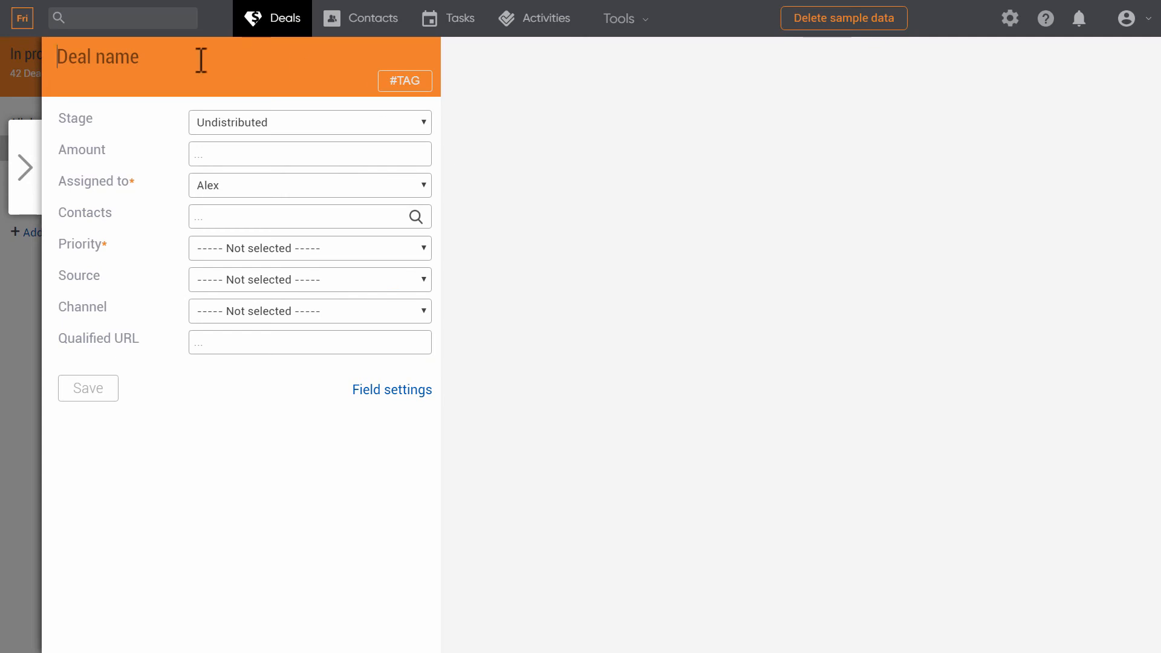
{"action": "type", "text": "Service Project XYZ"}
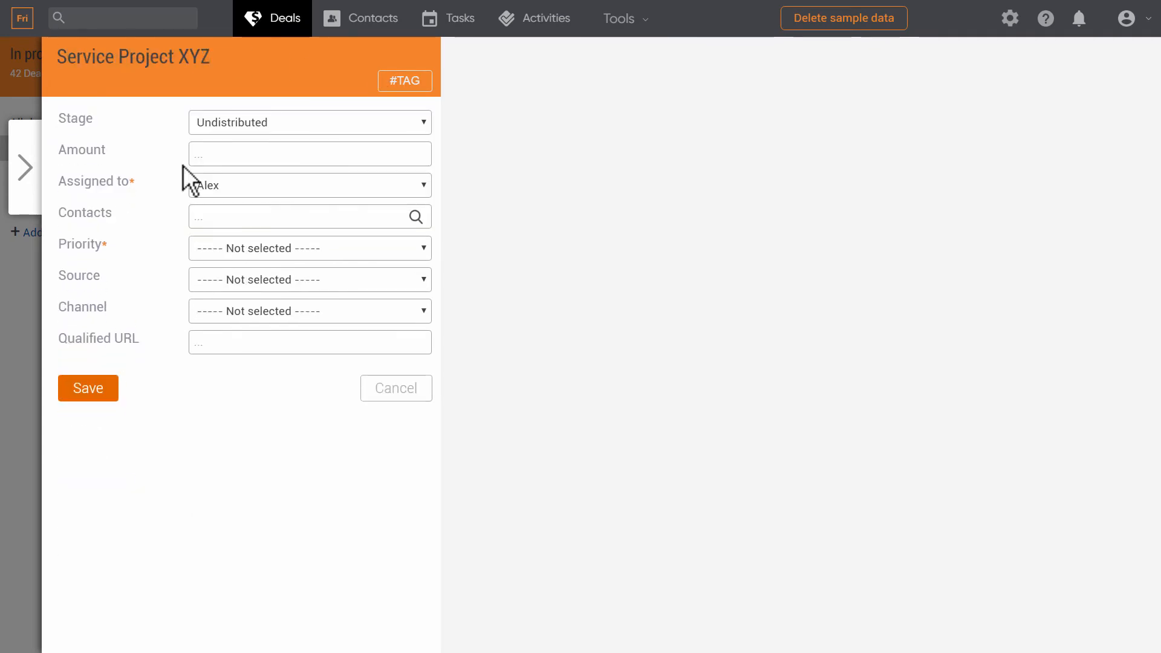
{"action": "left_click", "coordinate": [309, 248]}
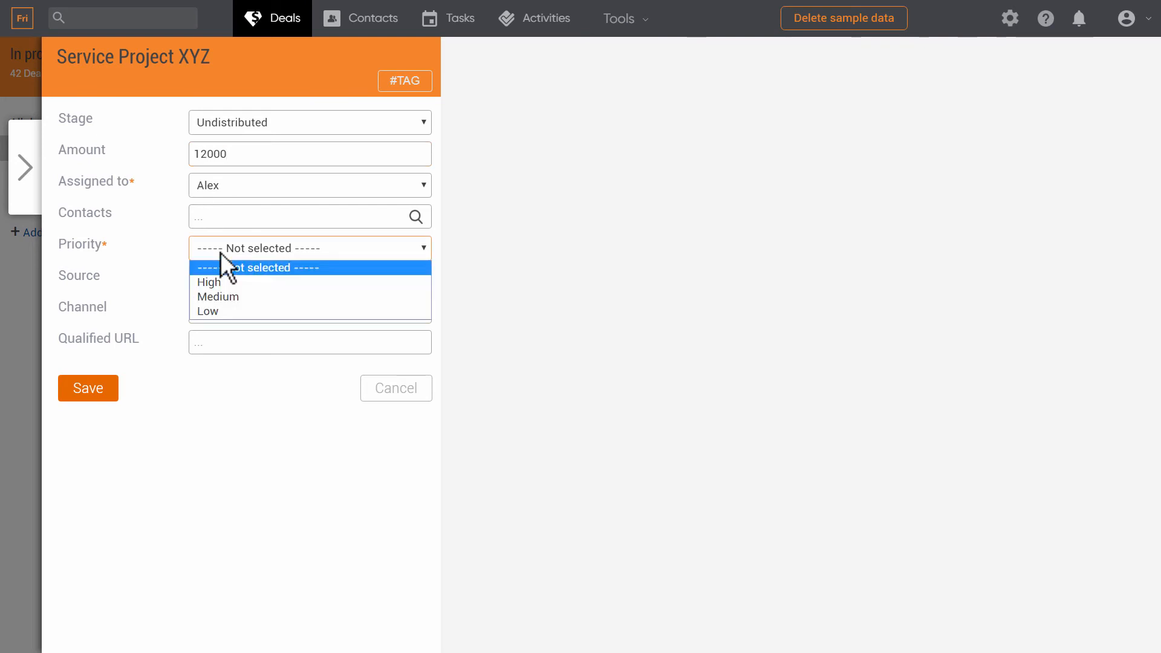
{"action": "left_click", "coordinate": [218, 296]}
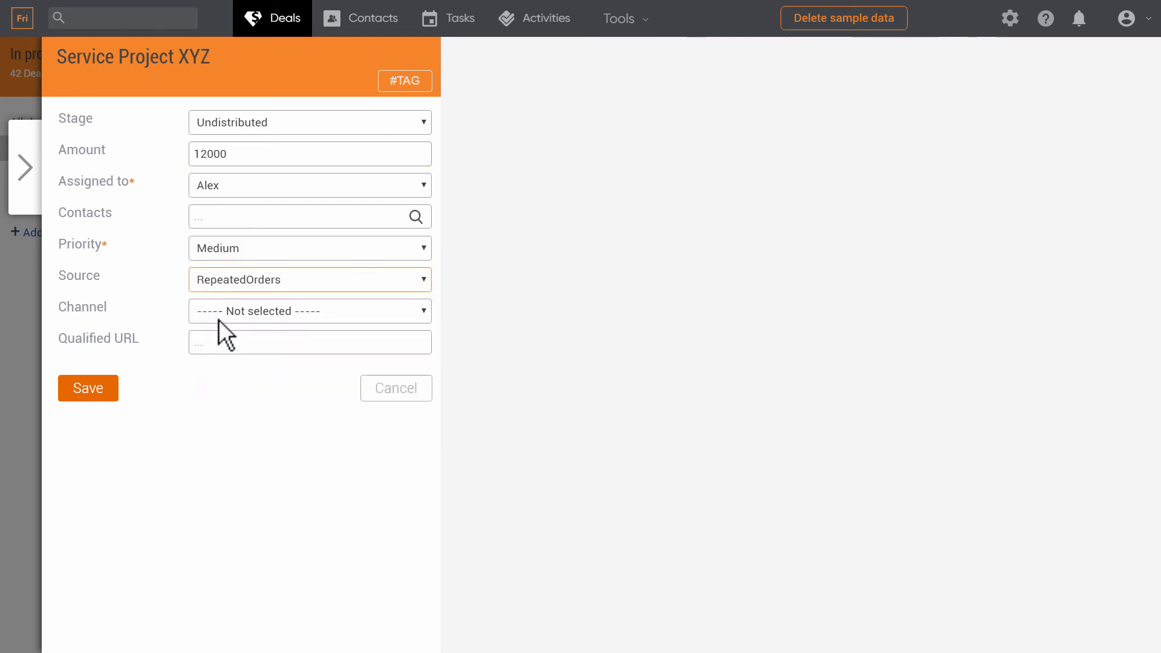
{"action": "left_click", "coordinate": [310, 311]}
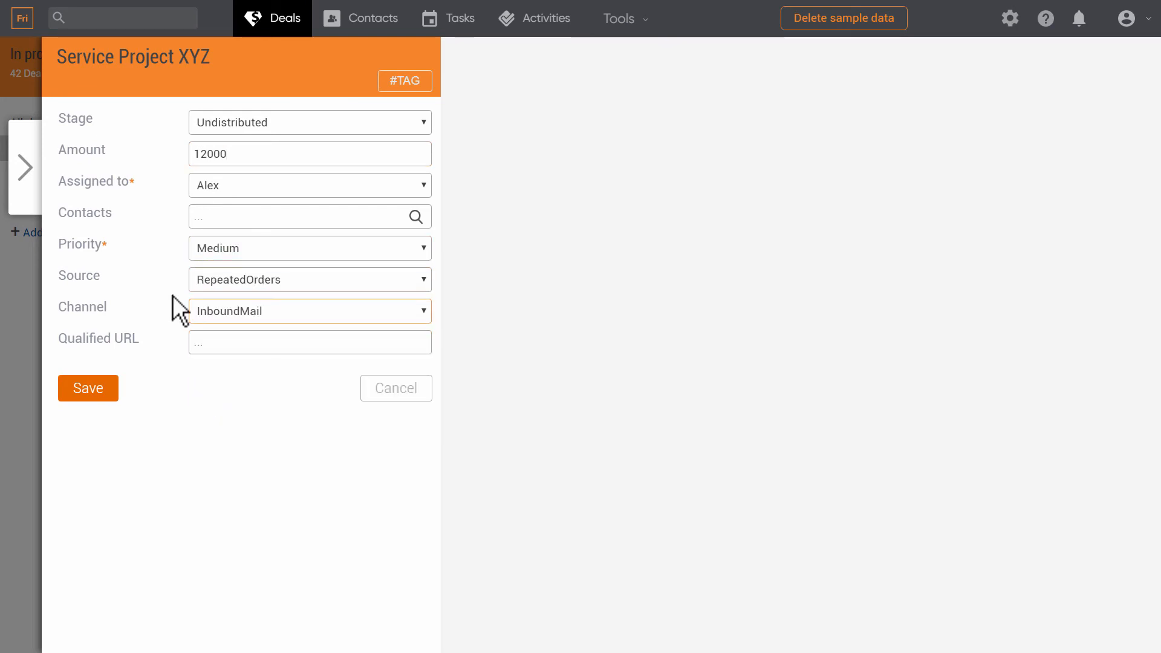
Link AbundanceSurge LLC as the deal's contact and save the deal
{"action": "left_click", "coordinate": [309, 217]}
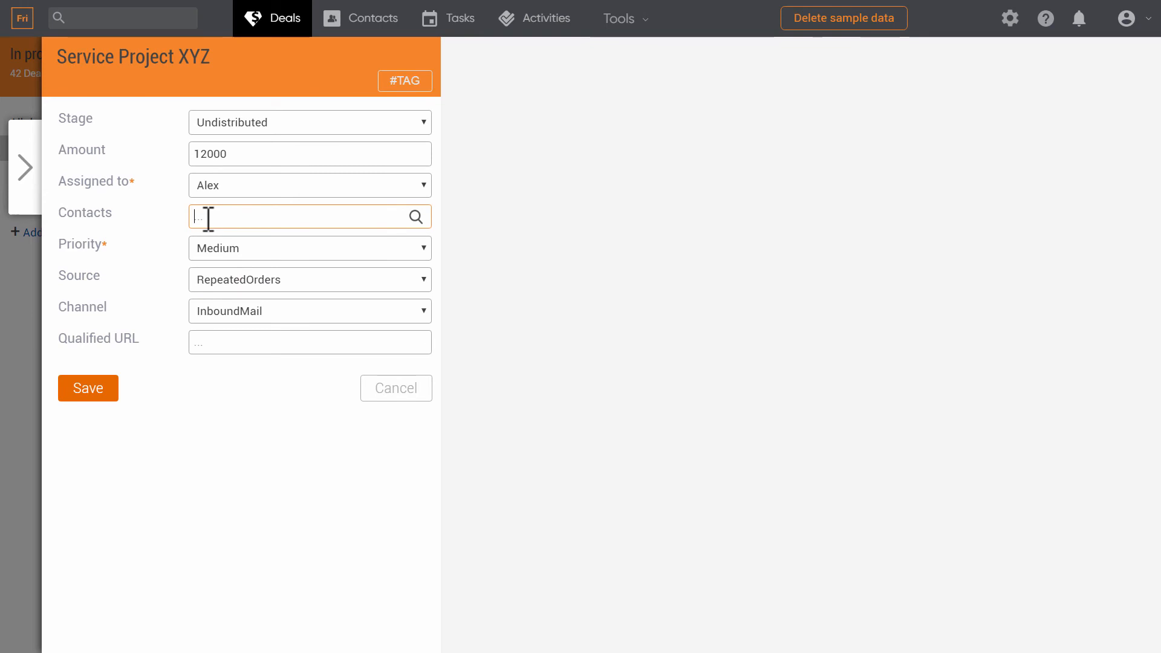
{"action": "type", "text": "A"}
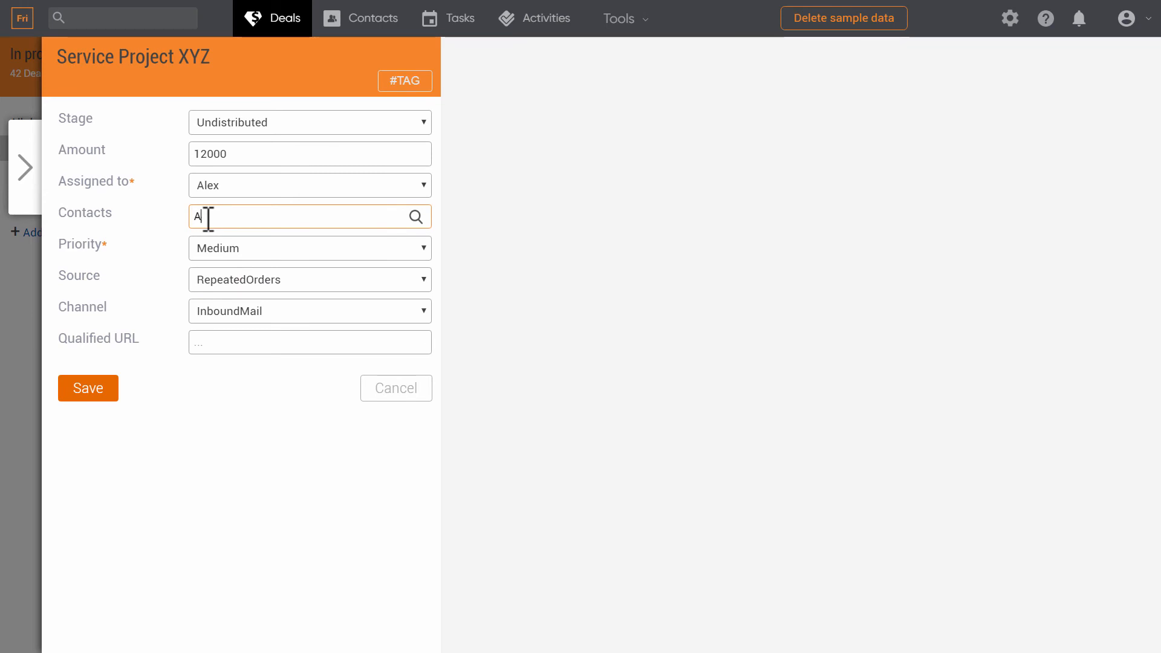
{"action": "type", "text": "bu"}
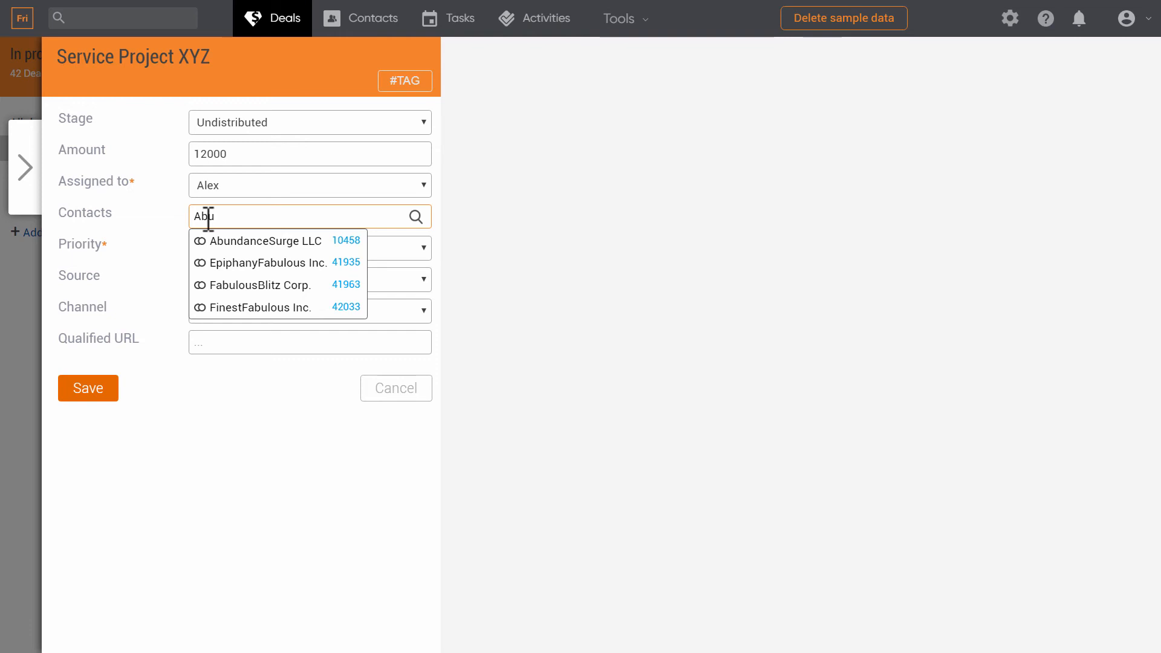
{"action": "left_click", "coordinate": [264, 240]}
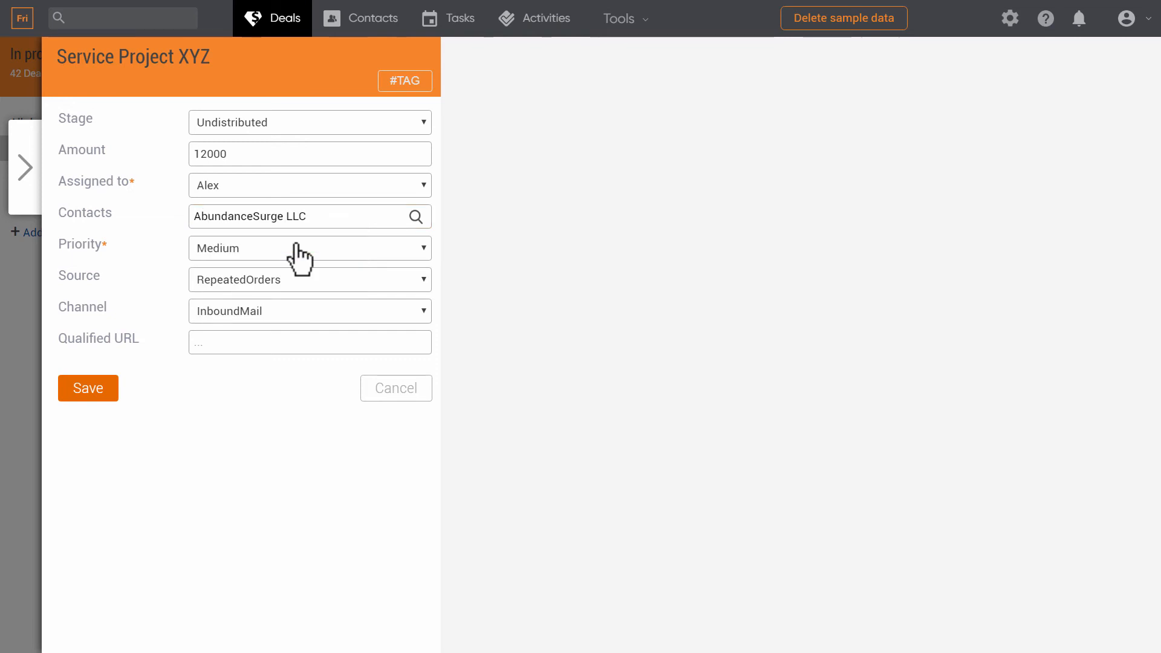
{"action": "mouse_move", "coordinate": [101, 391]}
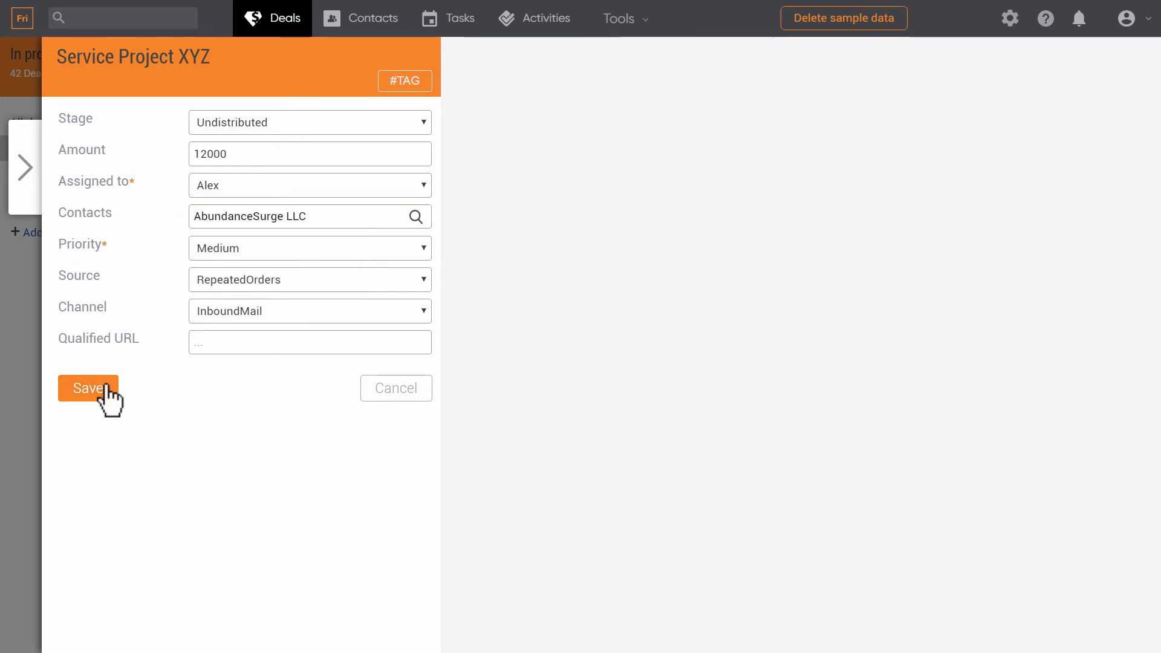
{"action": "left_click", "coordinate": [87, 389]}
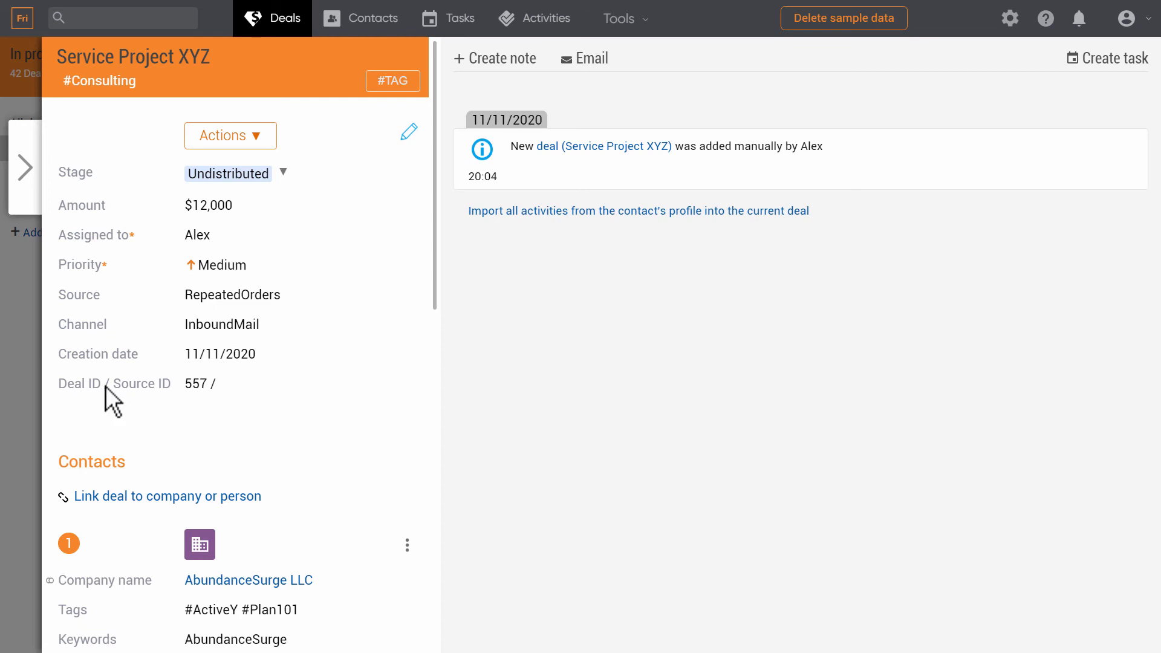
Bring up the Service Project XYZ record, deal ID 557, with Alex's history entry
{"action": "left_click", "coordinate": [592, 58]}
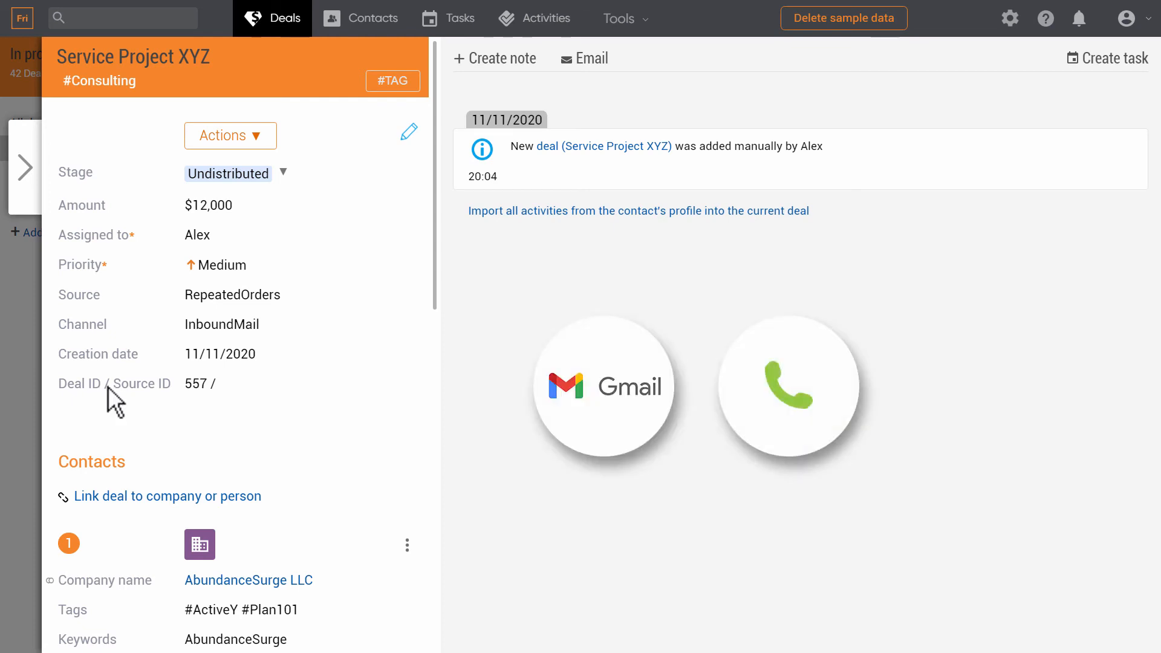
{"action": "mouse_move", "coordinate": [504, 58]}
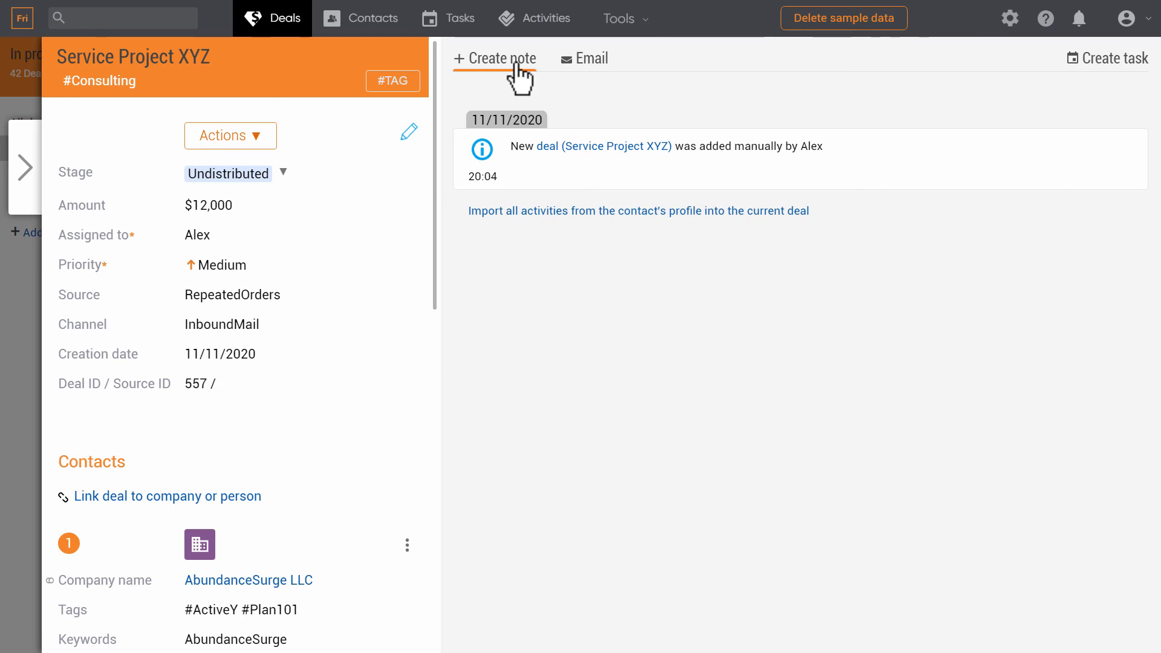
Add a #Quote note: "The client is interested in the 'Starter' package."
{"action": "type", "text": "The client is interested in the \"Starter\" package"}
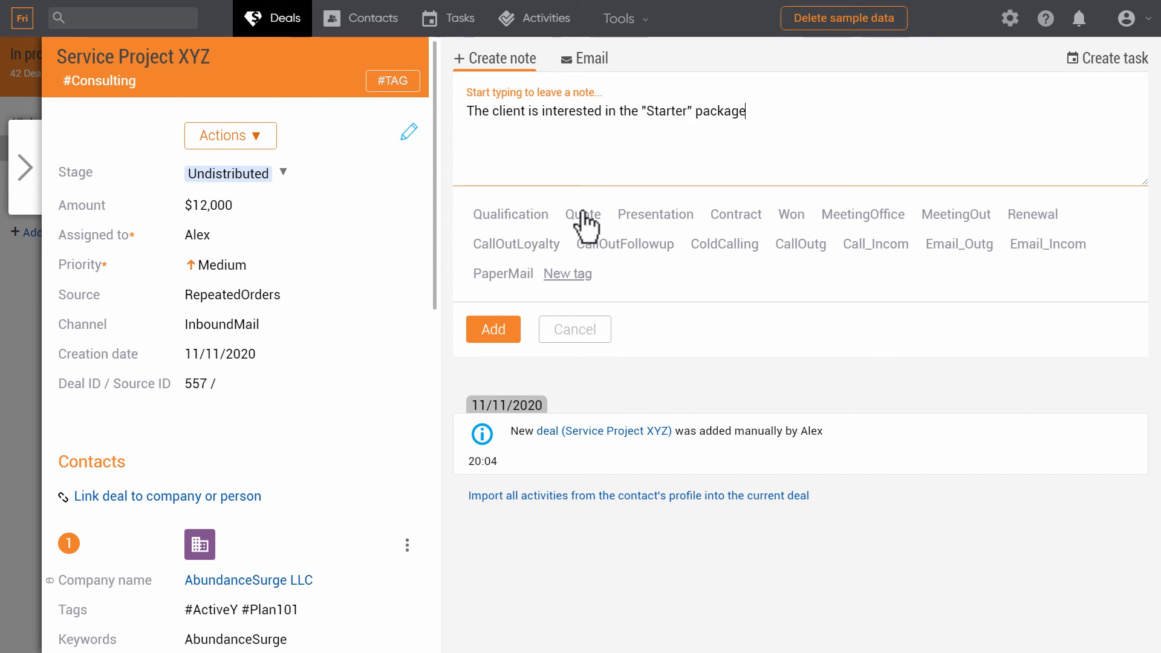
{"action": "left_click", "coordinate": [583, 214]}
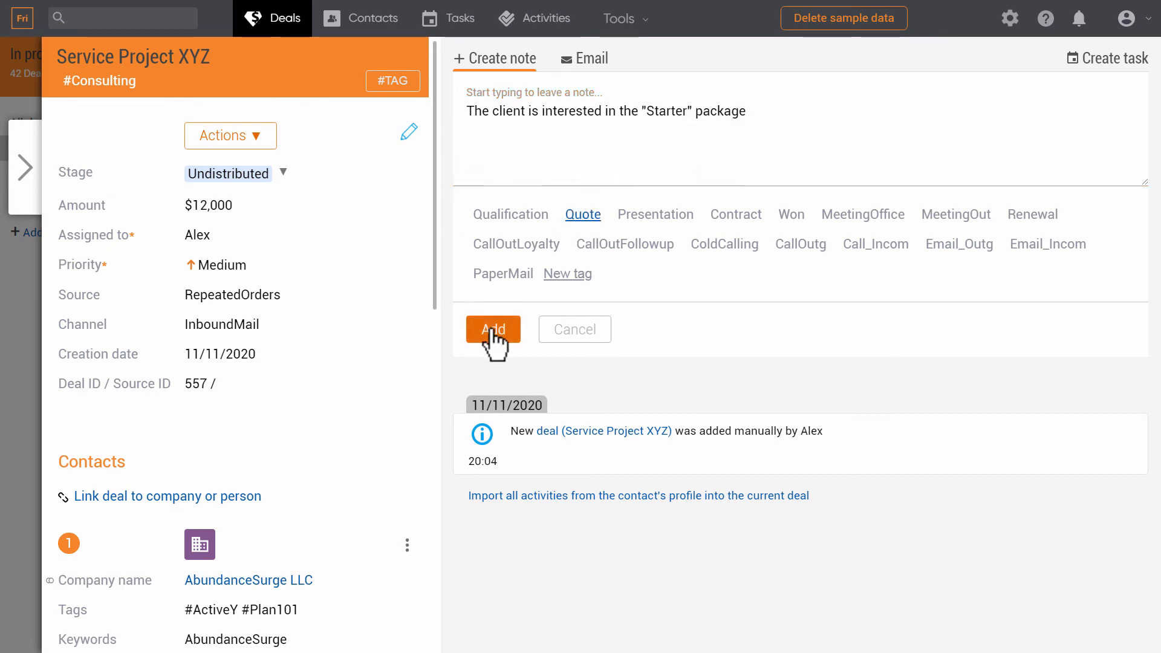
{"action": "left_click", "coordinate": [493, 329]}
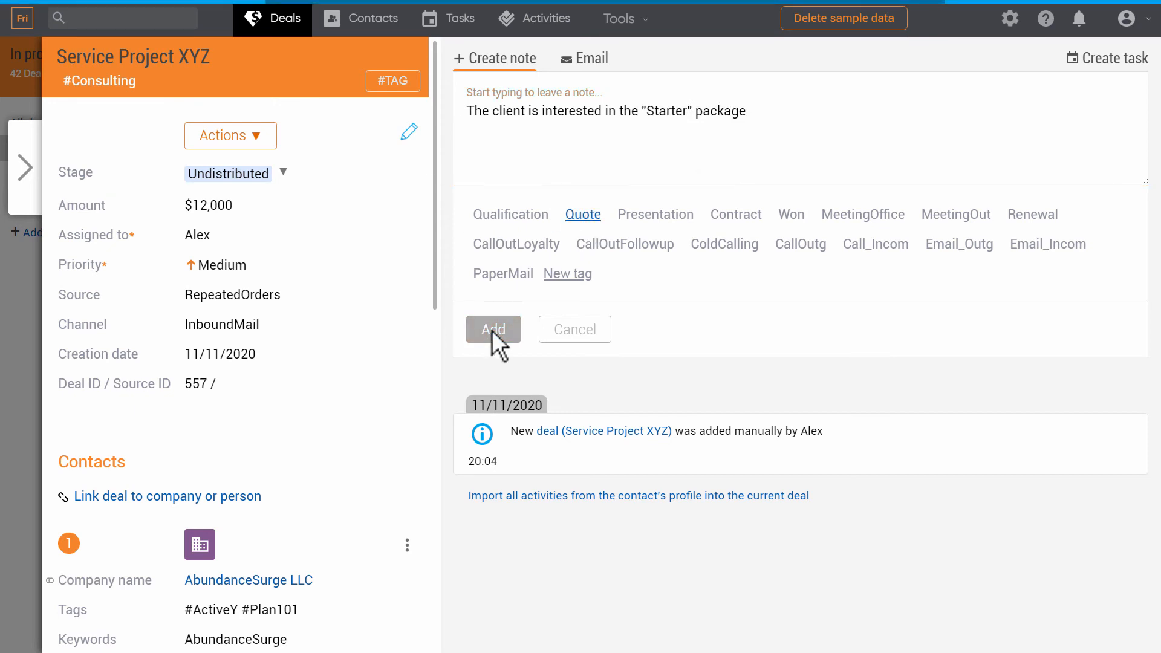
{"action": "left_click", "coordinate": [494, 329]}
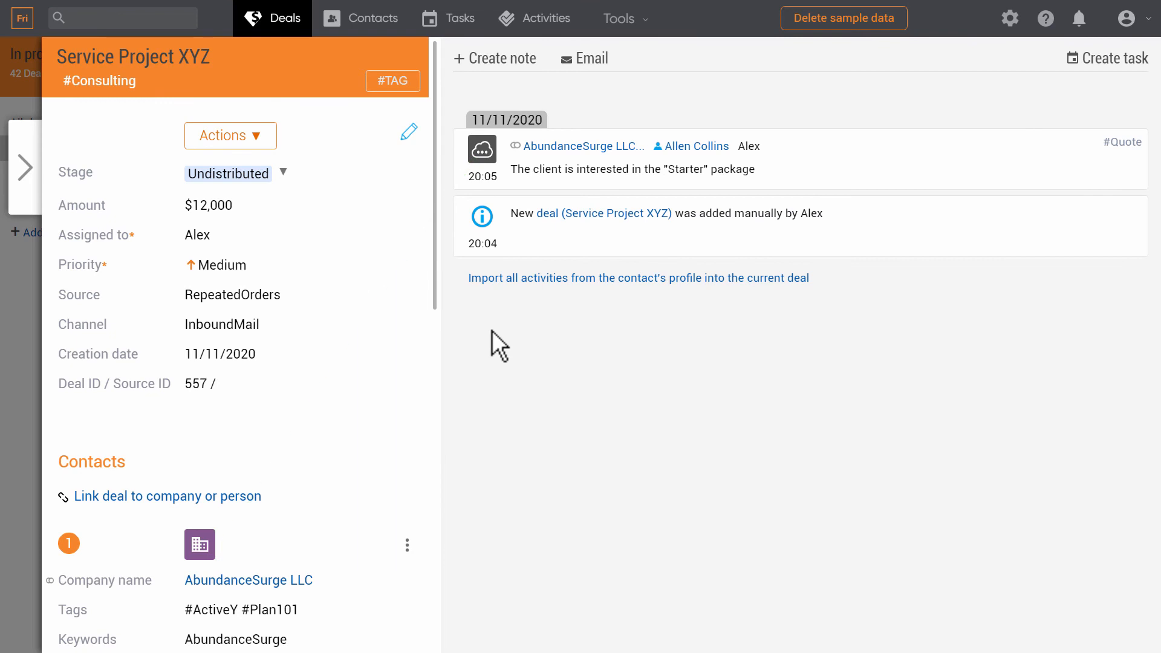
{"action": "mouse_move", "coordinate": [317, 144]}
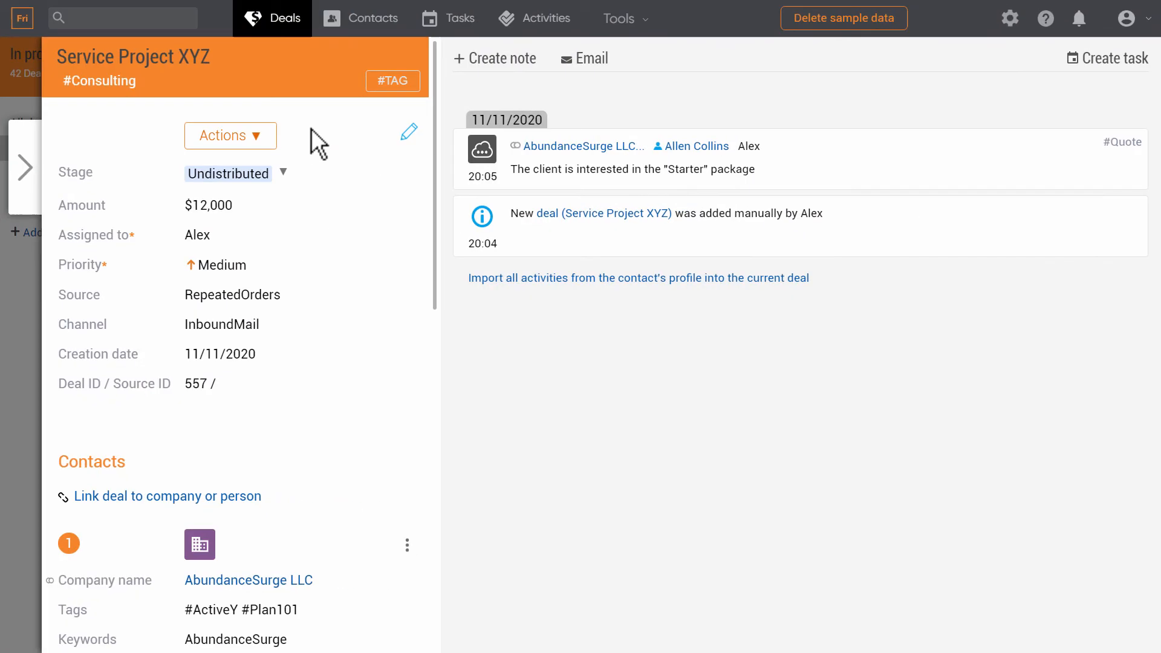
Add contact person Jane with a phone number and email to the deal
{"action": "left_click", "coordinate": [230, 135]}
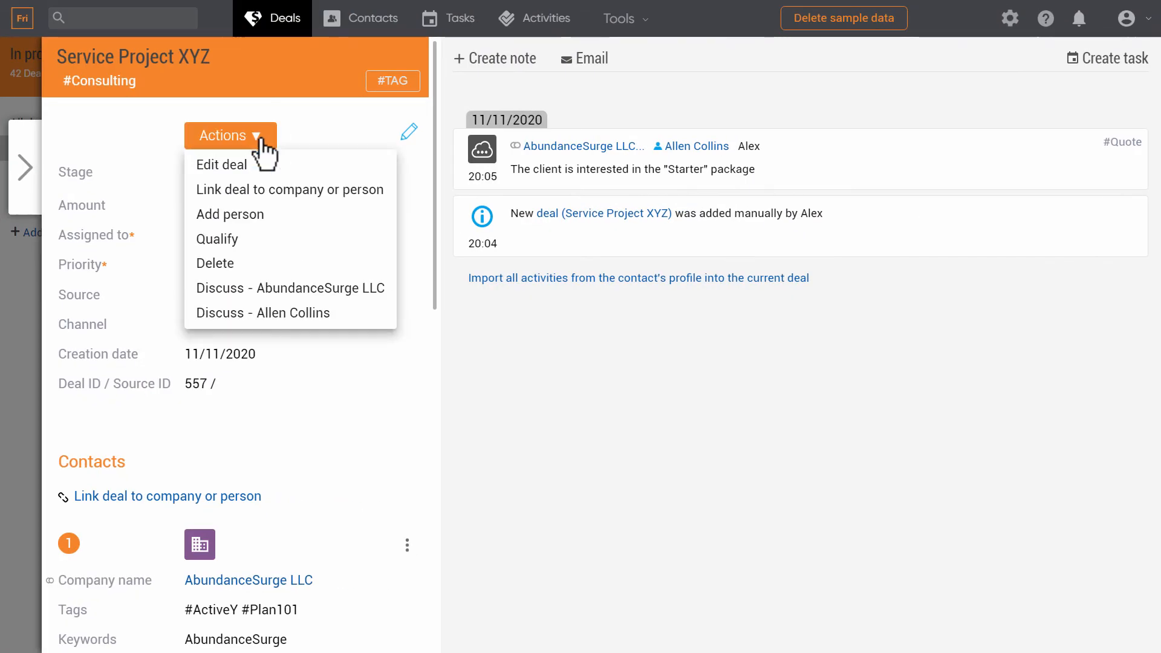
{"action": "mouse_move", "coordinate": [211, 235]}
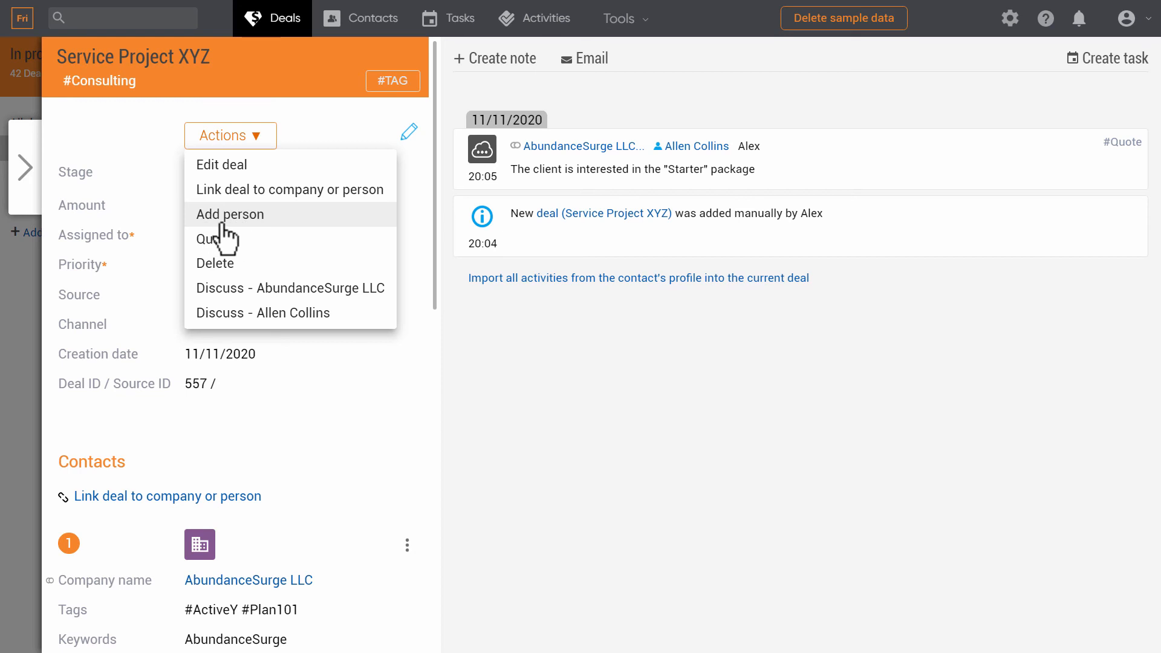
{"action": "left_click", "coordinate": [230, 214]}
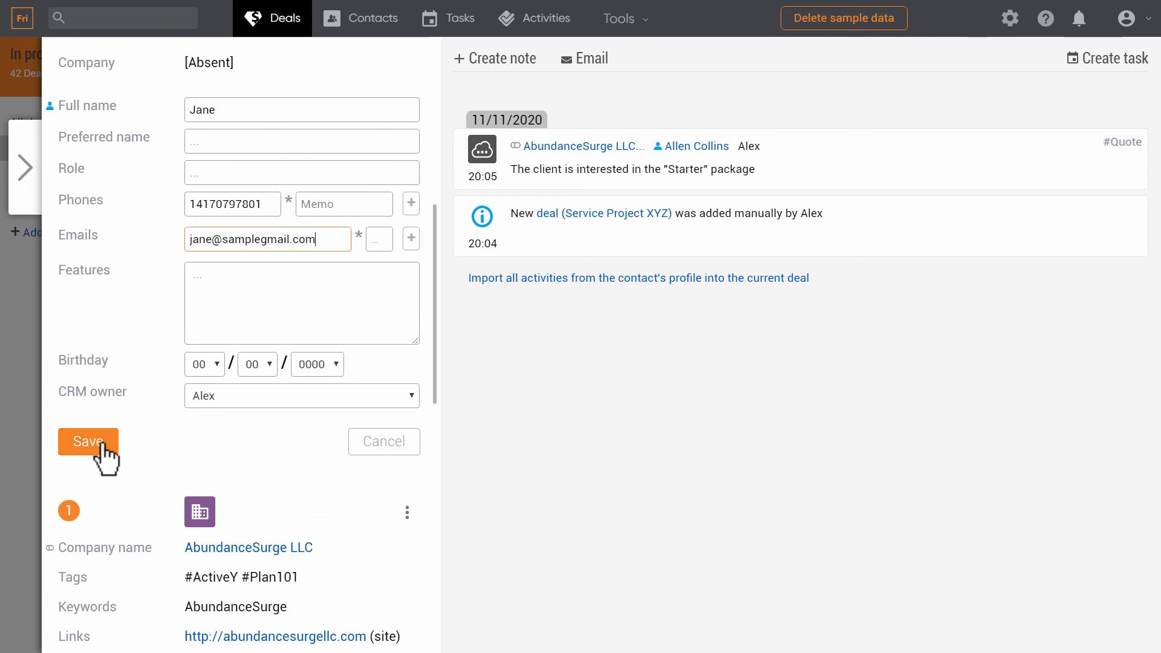
{"action": "left_click", "coordinate": [87, 442]}
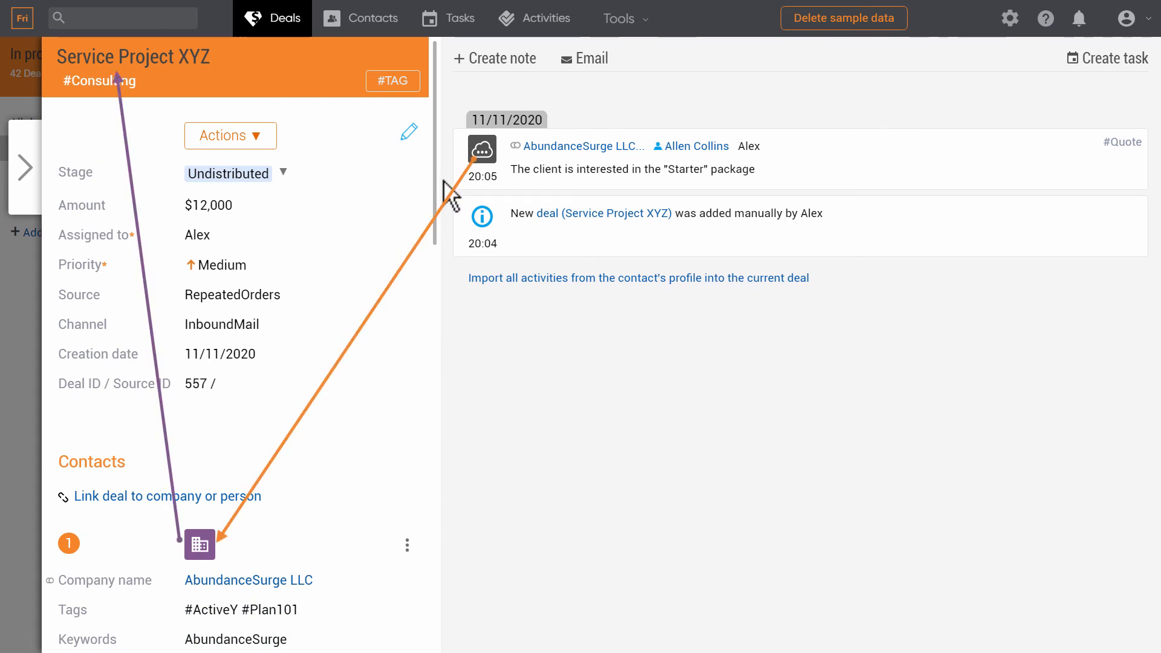
{"action": "mouse_move", "coordinate": [448, 228]}
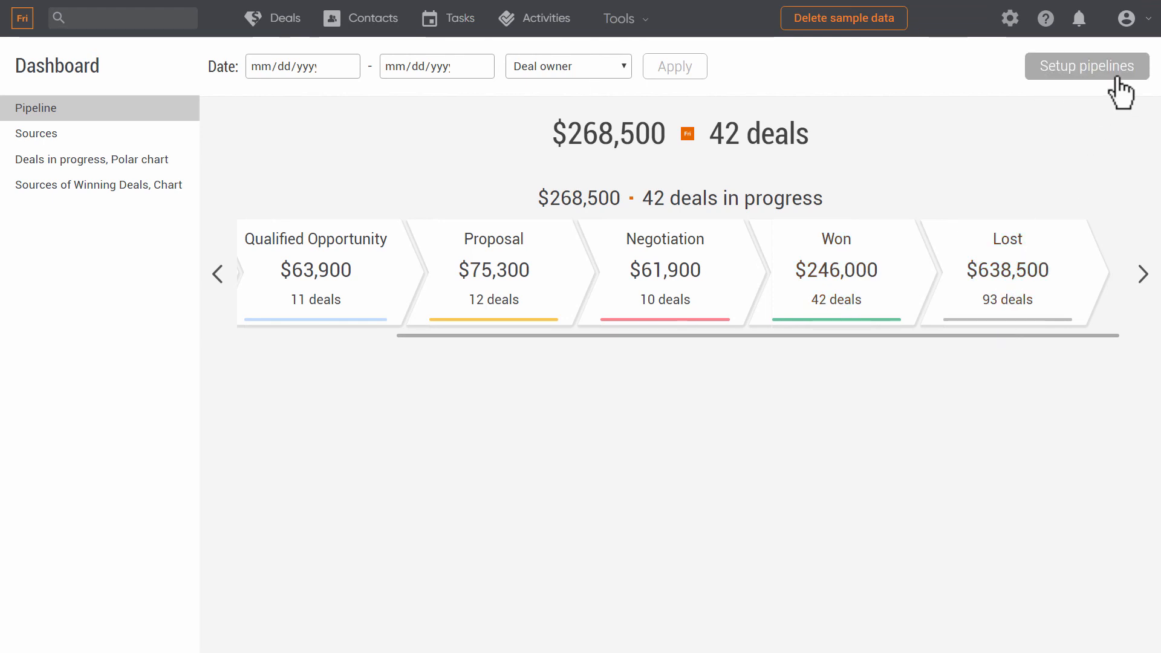
{"action": "mouse_move", "coordinate": [1055, 94]}
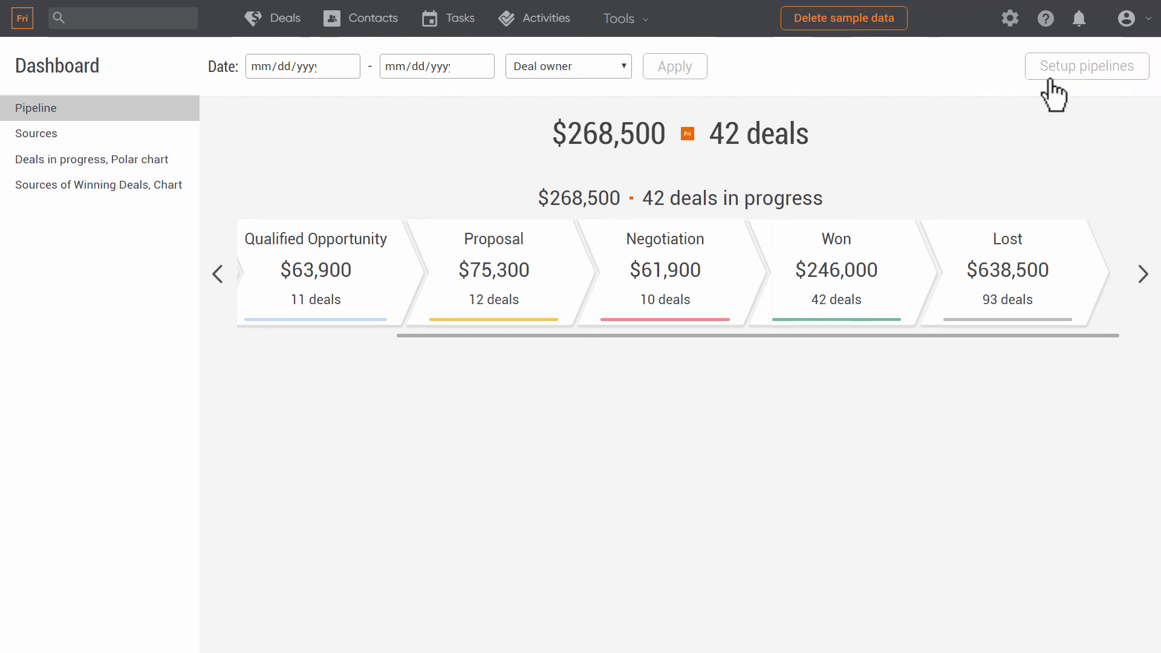
{"action": "mouse_move", "coordinate": [525, 386]}
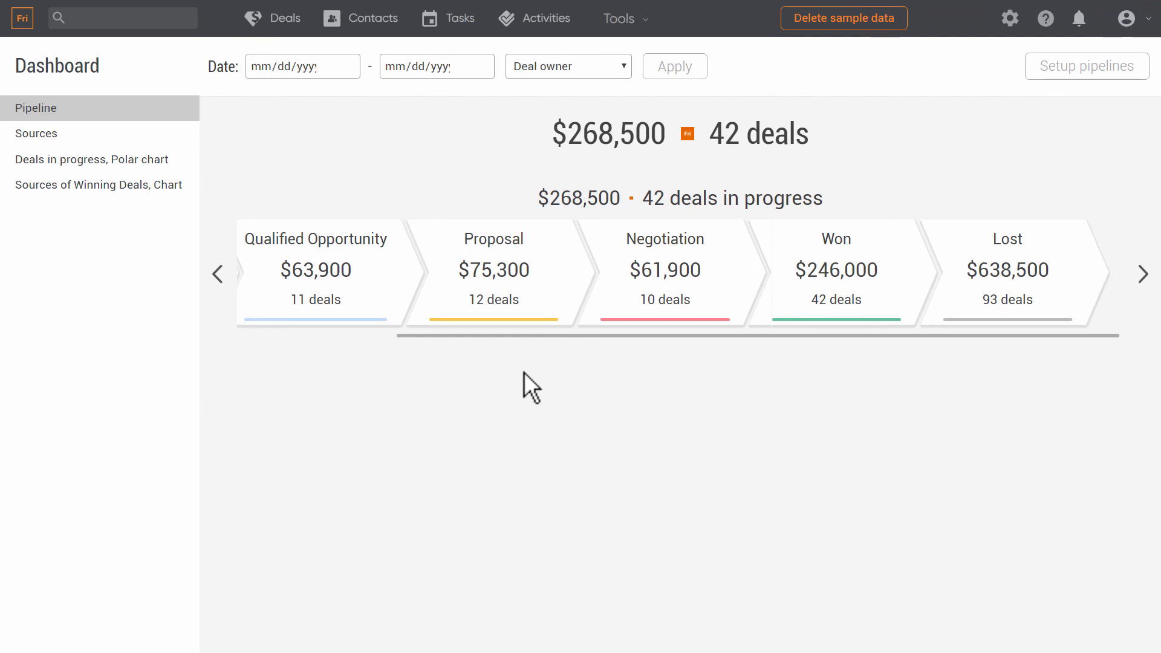
Return from the pipeline dashboard to the deals list of 12 Proposal-stage deals
{"action": "left_click", "coordinate": [285, 19]}
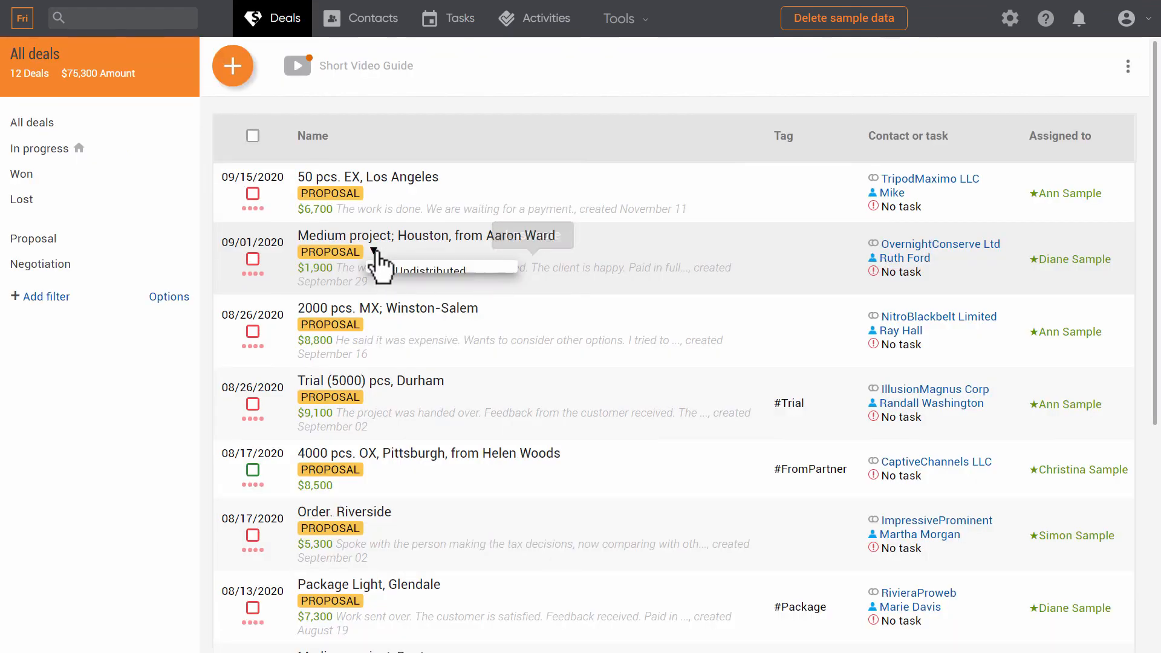
Move 'Medium project; Houston' to Negotiation and return to the in-progress deals
{"action": "left_click", "coordinate": [330, 251]}
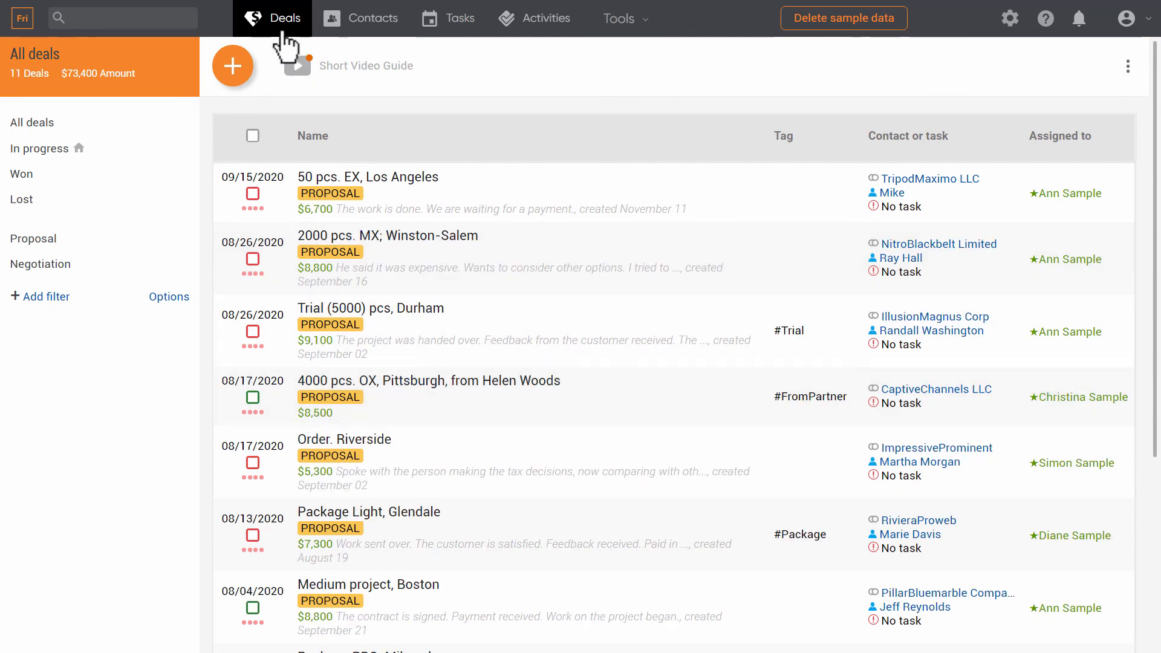
{"action": "left_click", "coordinate": [39, 149]}
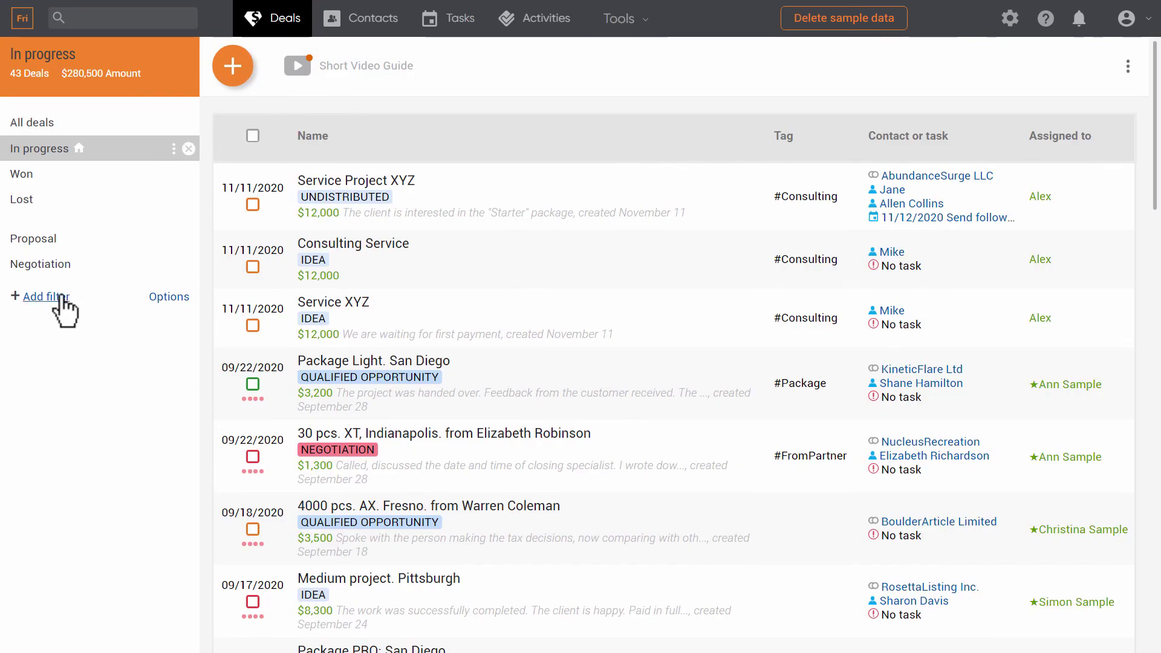
{"action": "mouse_move", "coordinate": [34, 272]}
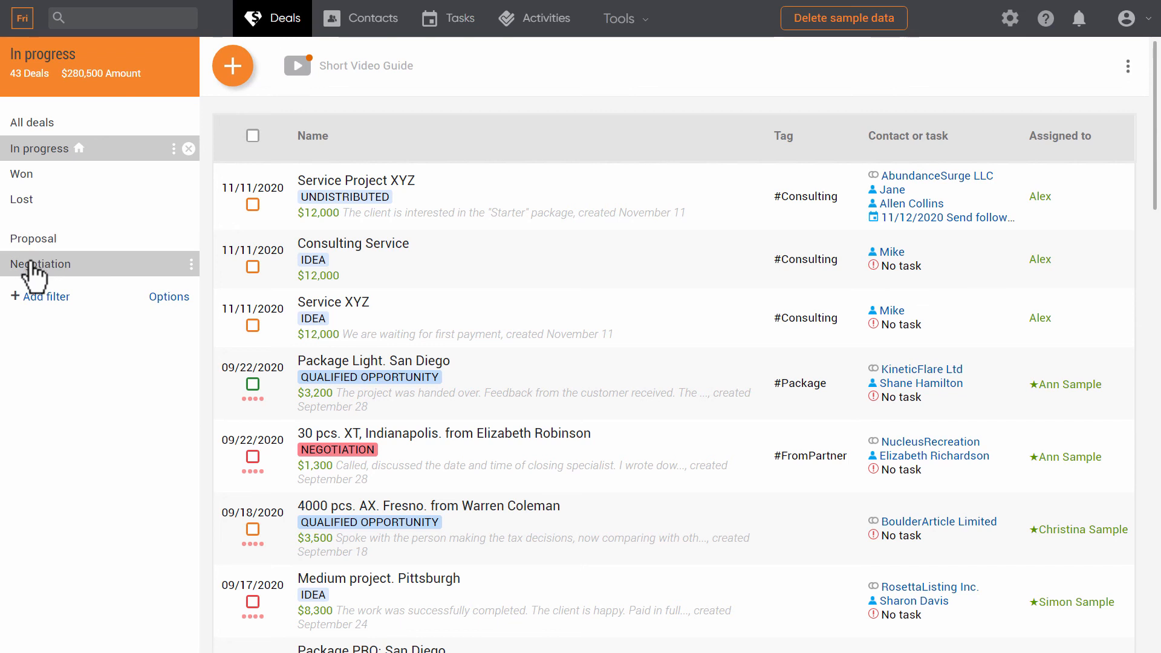
Show the 11 Negotiation deals and open a new saved-filter form
{"action": "left_click", "coordinate": [40, 263]}
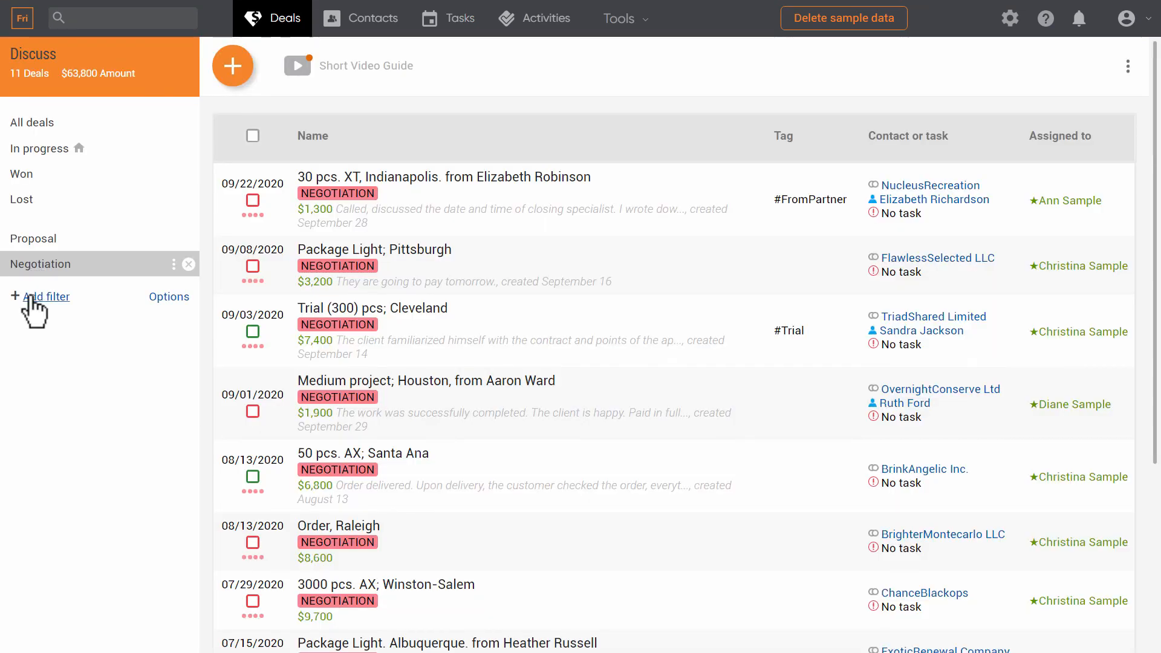
{"action": "left_click", "coordinate": [47, 296]}
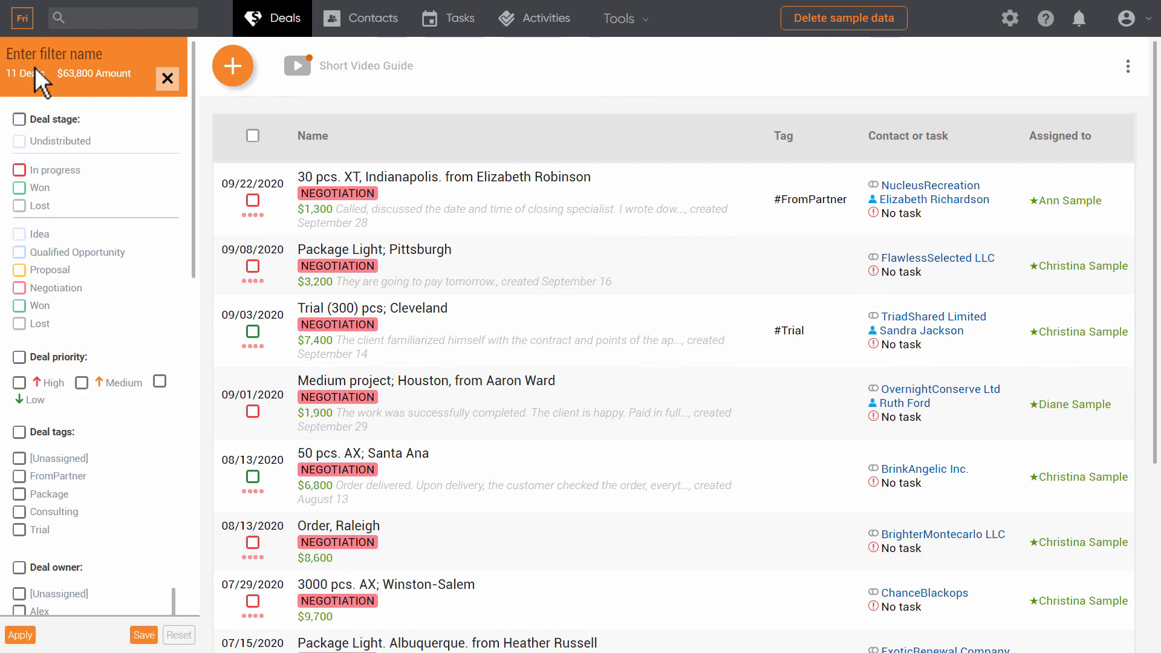
Save a 'Consulting' filter for #Consulting deals and open its options menu
{"action": "type", "text": "Consulting"}
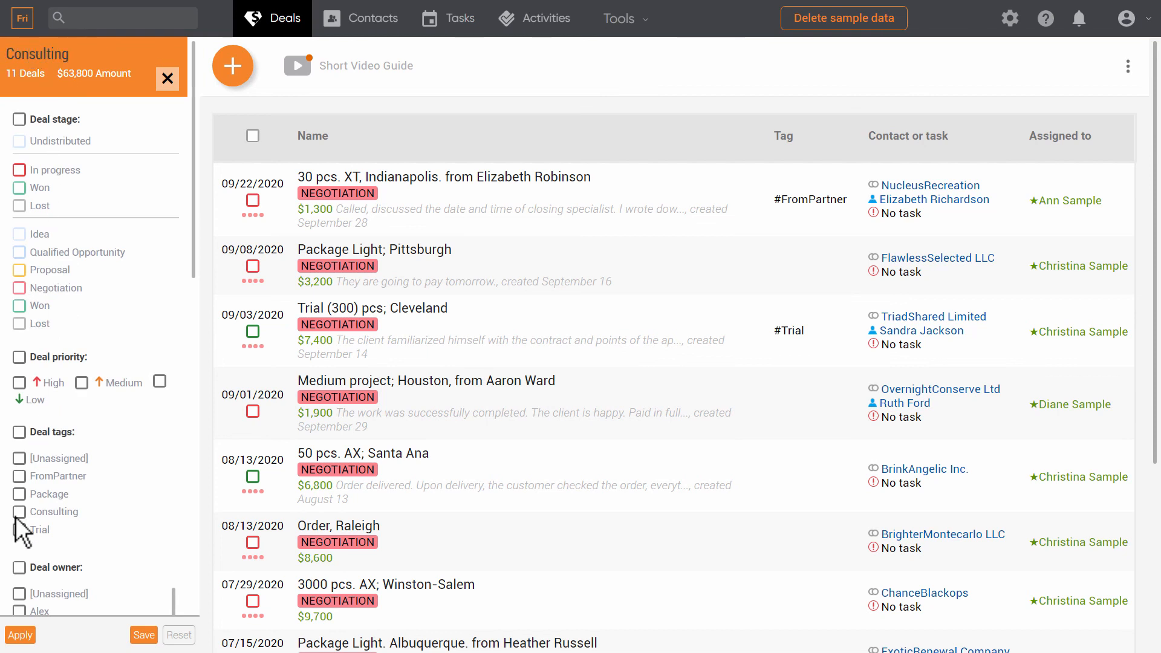
{"action": "left_click", "coordinate": [19, 512]}
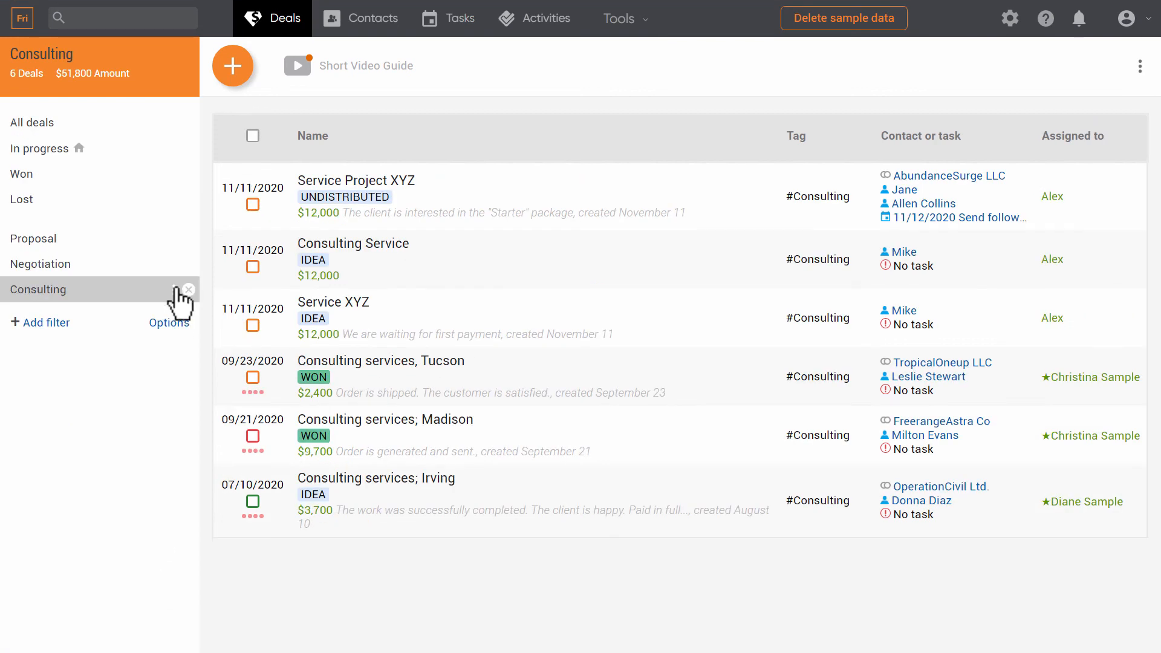
{"action": "left_click", "coordinate": [174, 289]}
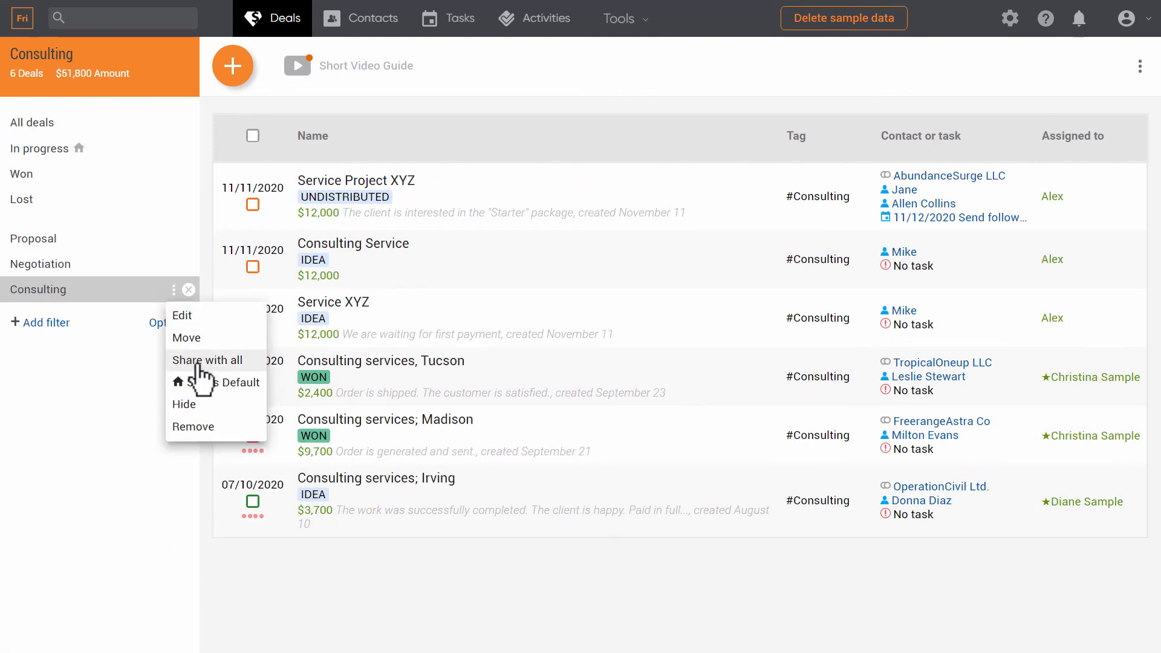